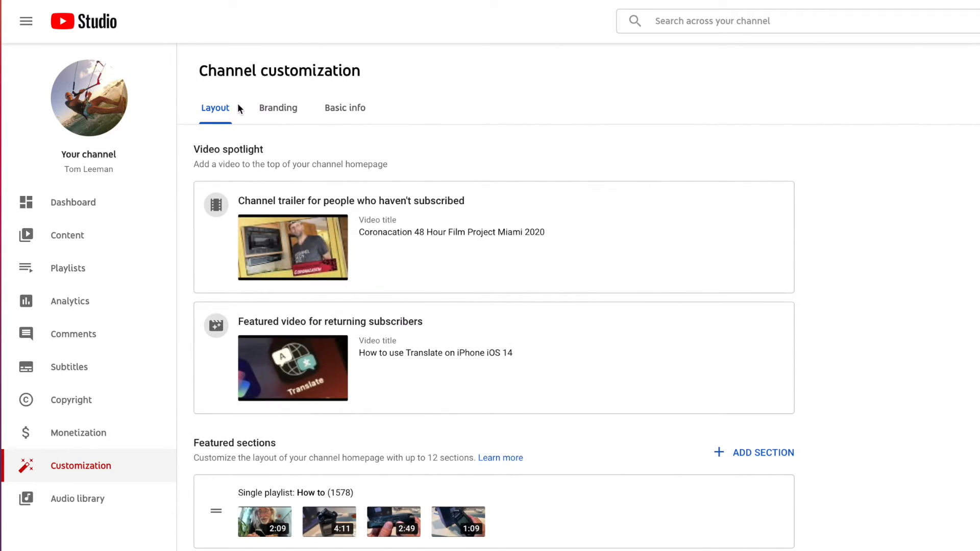
pyautogui.scroll(-3)
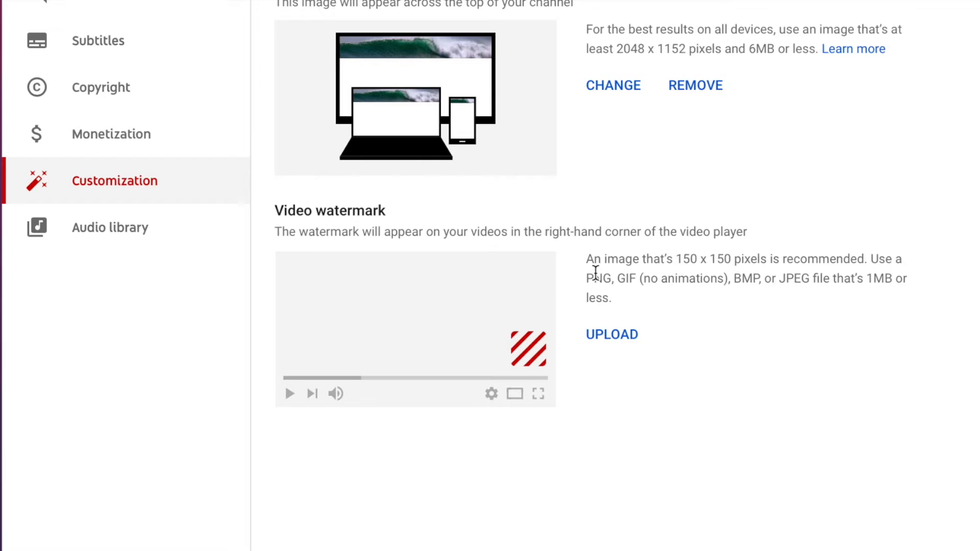